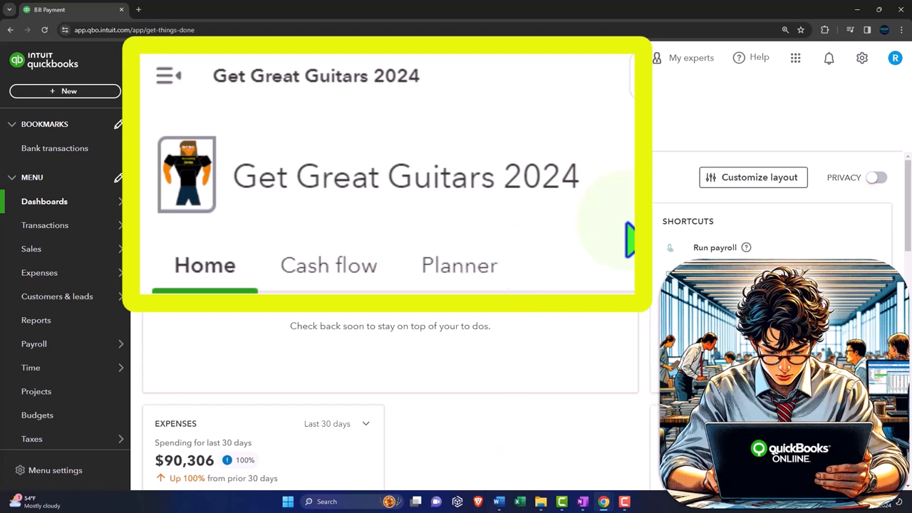
- Go to the Reports page from the left menu
left_click(57, 295)
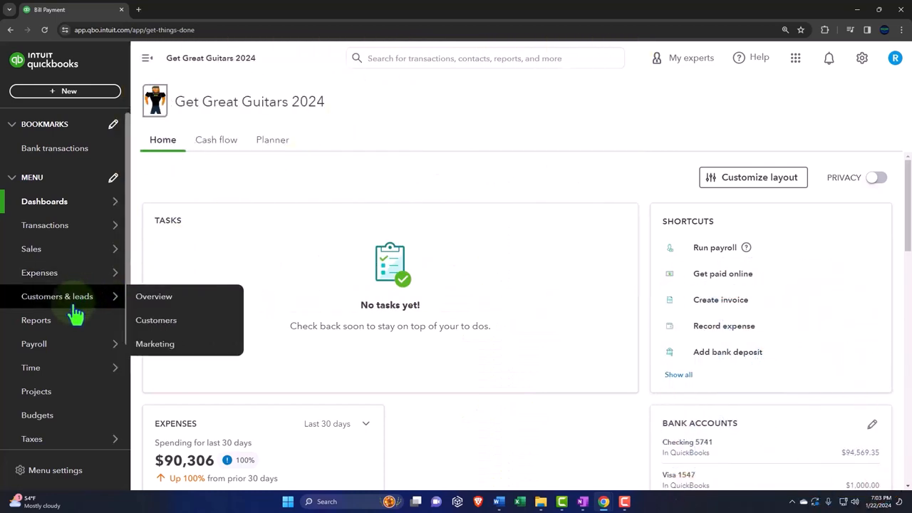
left_click(36, 320)
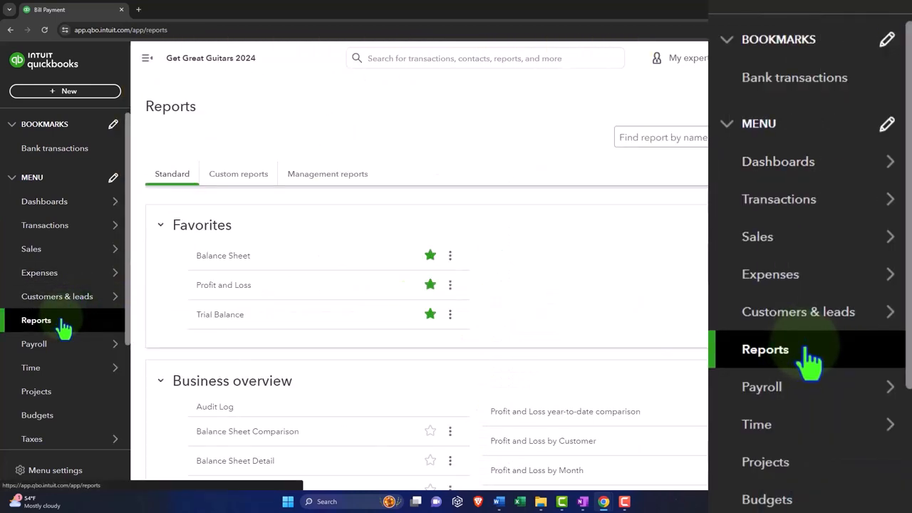
left_click(223, 255)
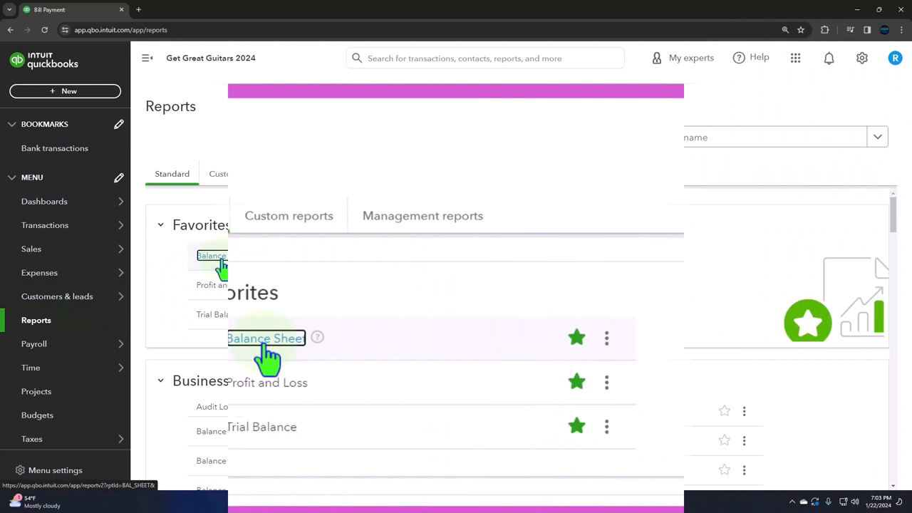
- Open Balance Sheet, Profit and Loss and Trial Balance each in a new browser tab
right_click(265, 338)
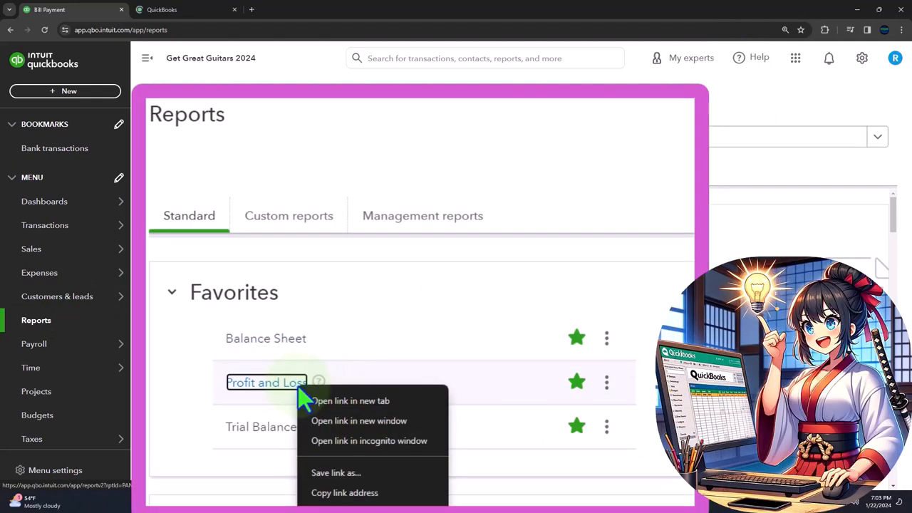
left_click(350, 400)
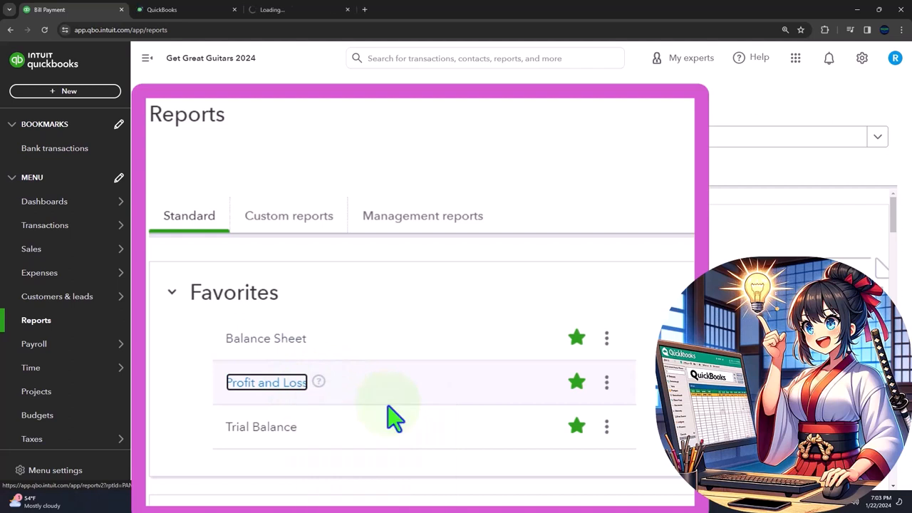
right_click(260, 426)
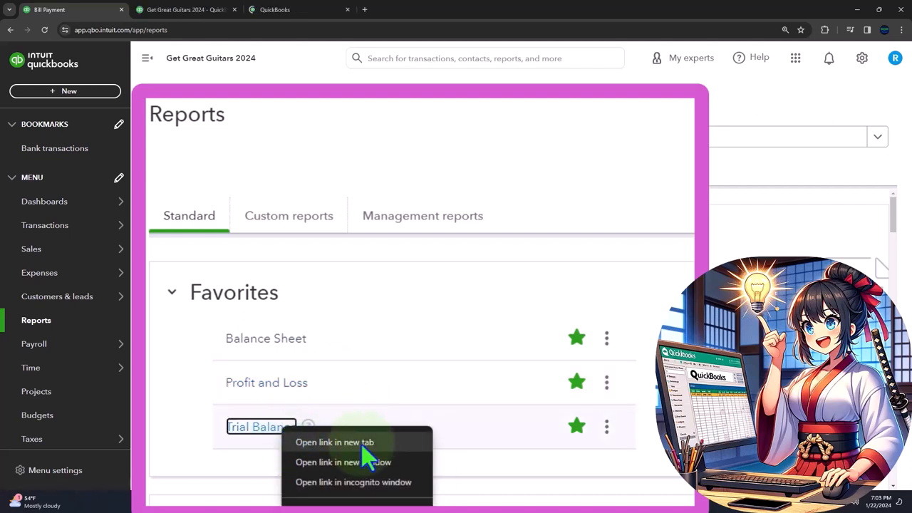
left_click(334, 442)
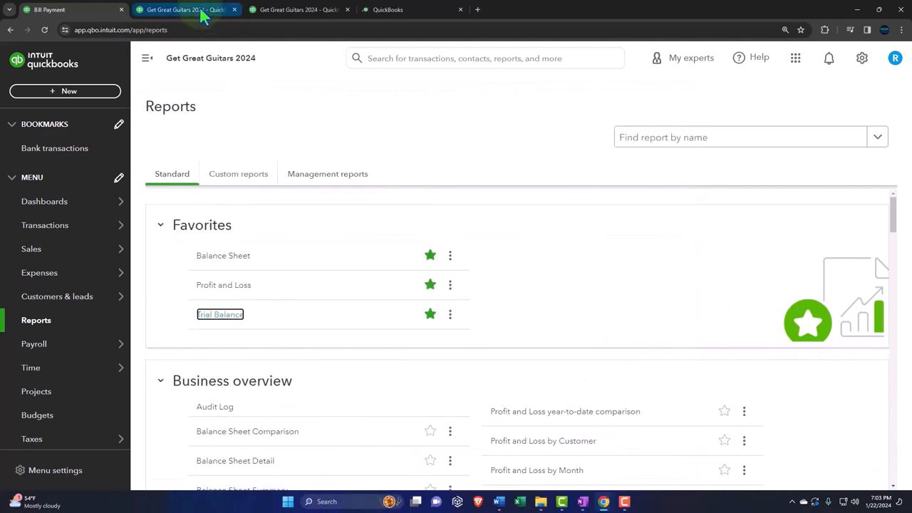
- Rerun the Balance Sheet report for 01/01/2024 through 01/31/2024
left_click(222, 255)
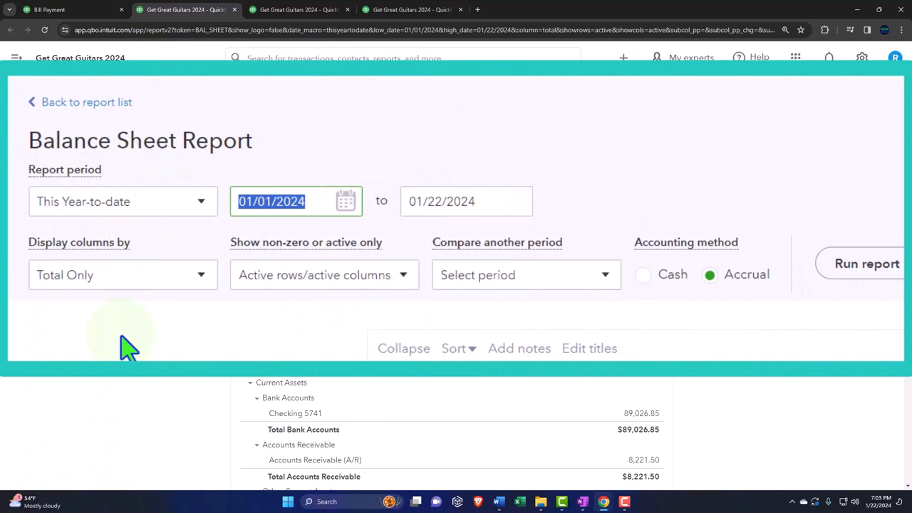
type("0")
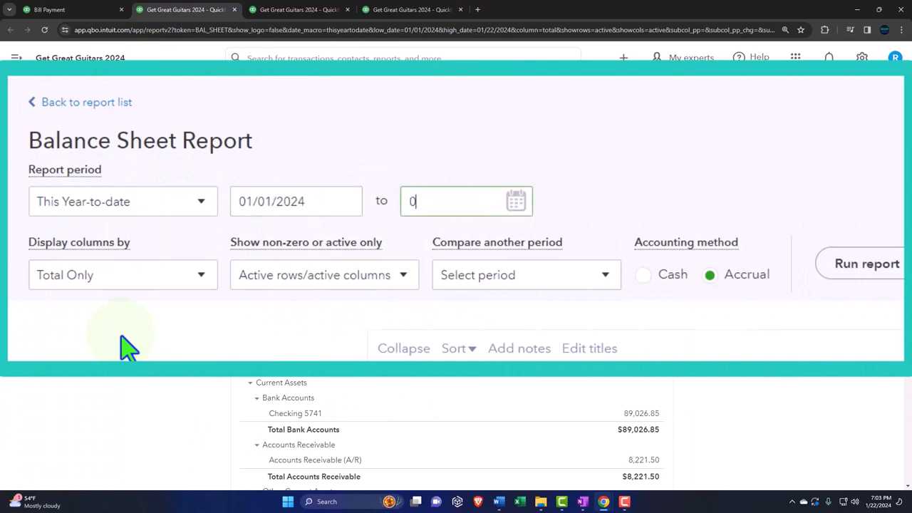
type("01/31/2024")
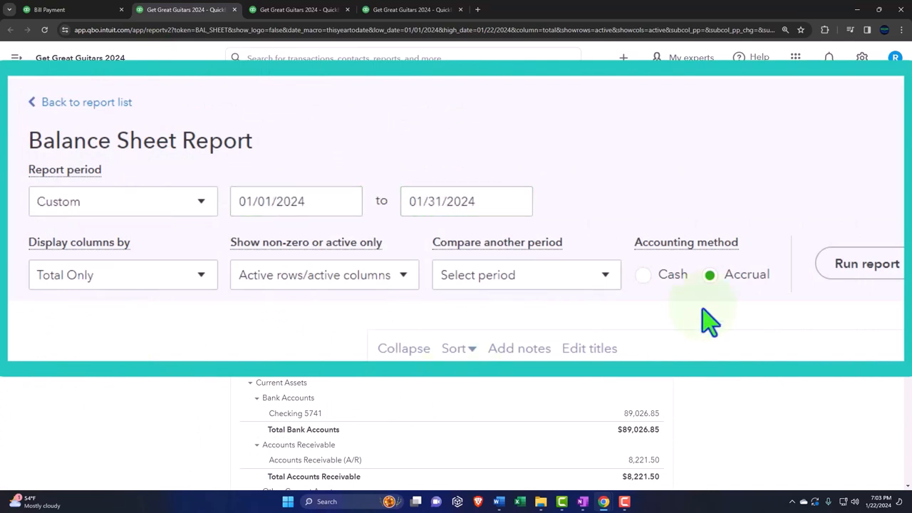
left_click(866, 264)
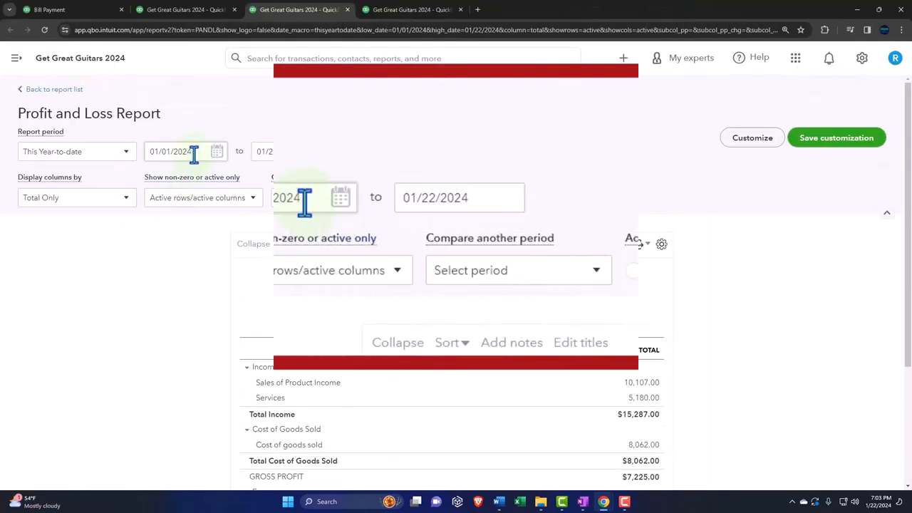
- Rerun the Profit and Loss report with end date 01/31/2024
type("010")
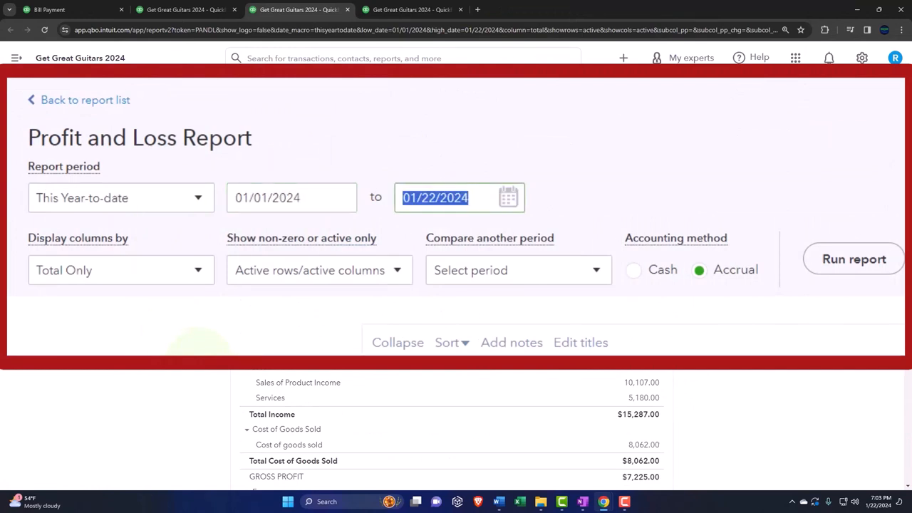
type("01/31/2024")
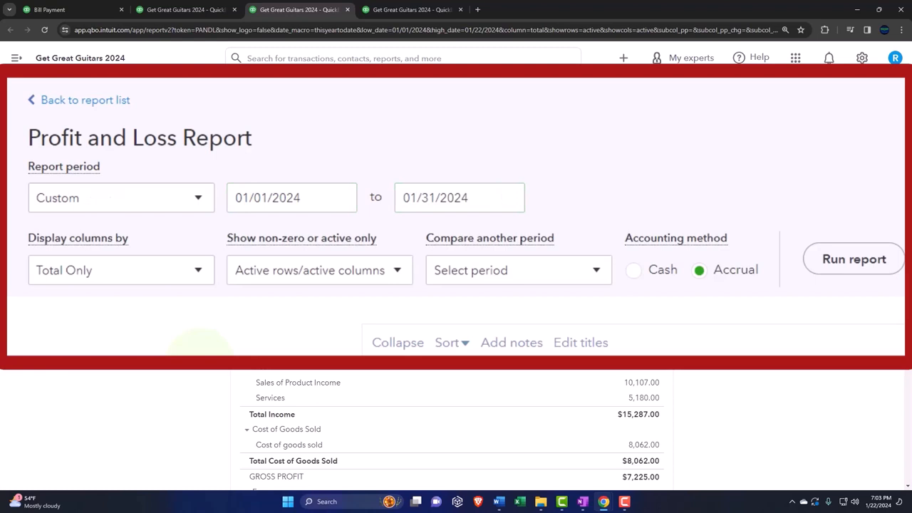
left_click(852, 258)
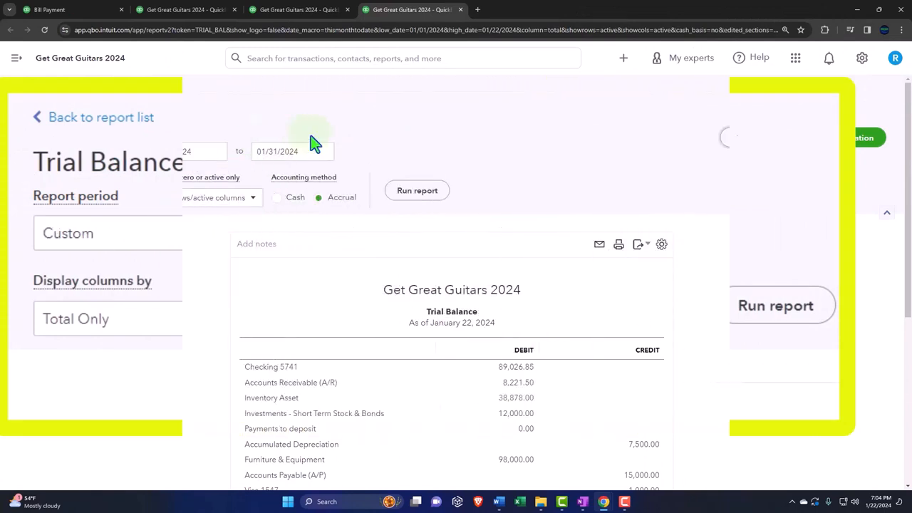
- Rerun the Trial Balance through January 31, 2024
left_click(417, 190)
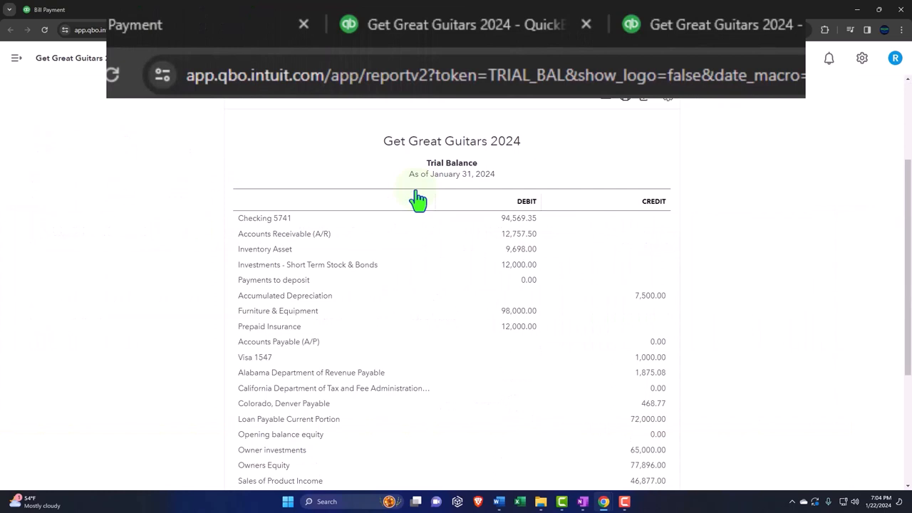
left_click(463, 25)
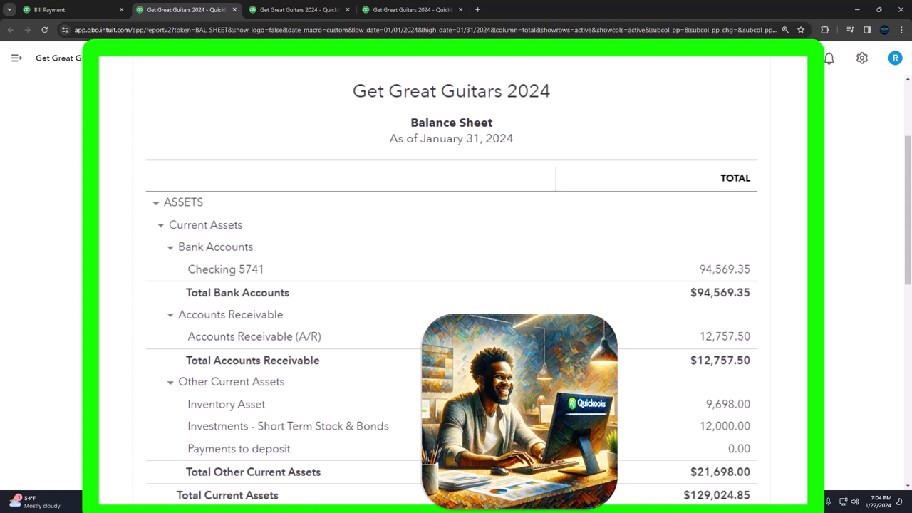
- Scroll through the assets section of the January 2024 Balance Sheet
scroll("down", 3)
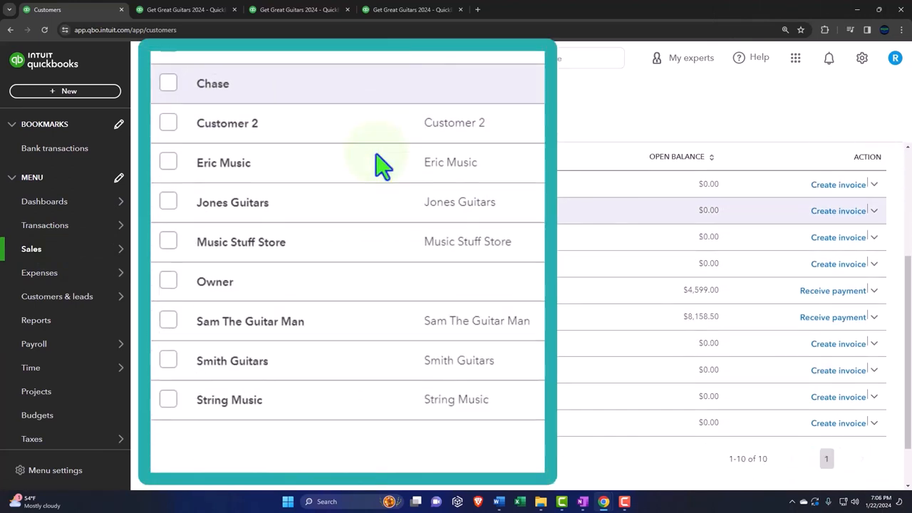
mouse_move(381, 164)
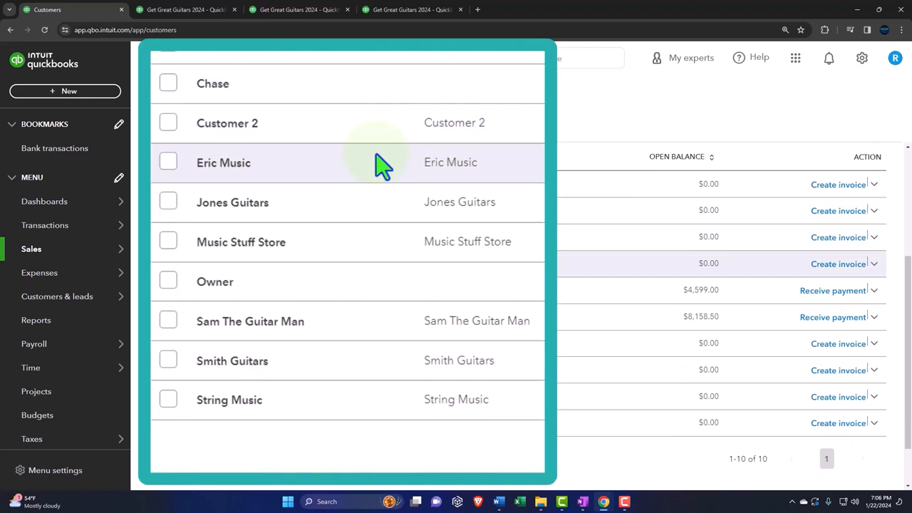
mouse_move(245, 161)
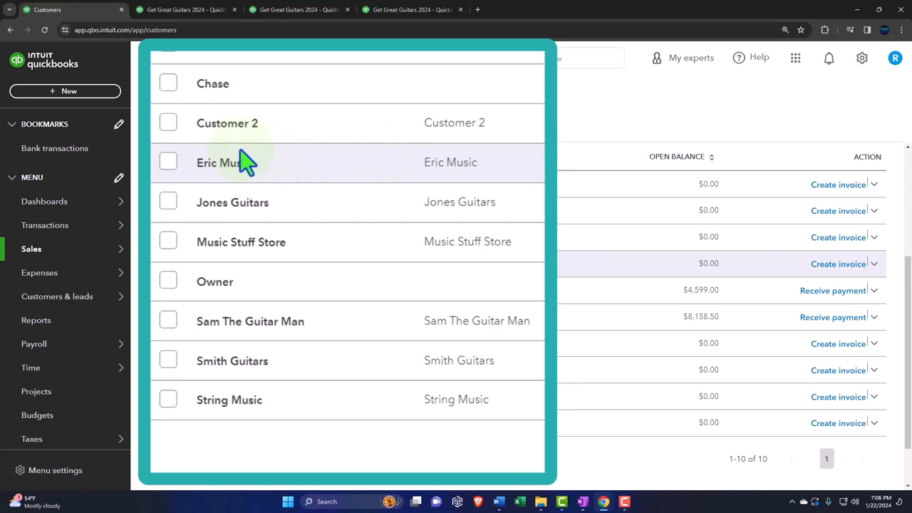
mouse_move(246, 156)
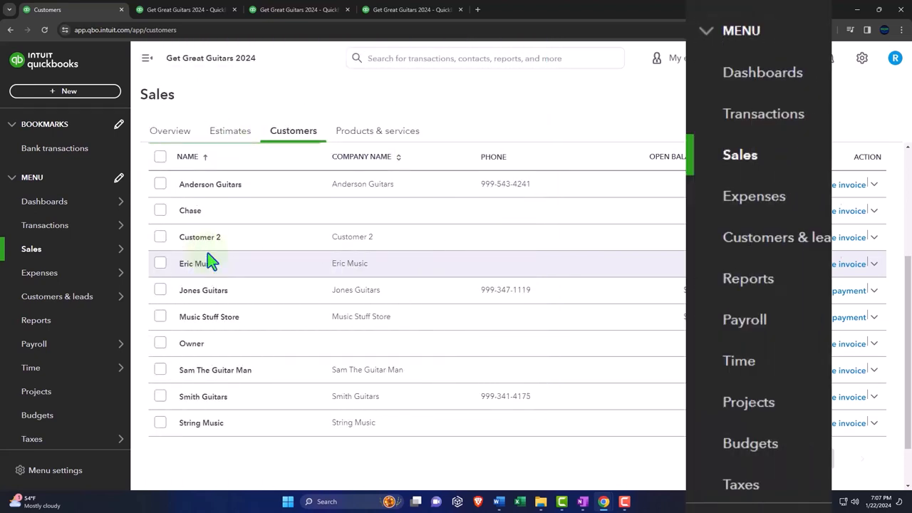
mouse_move(748, 402)
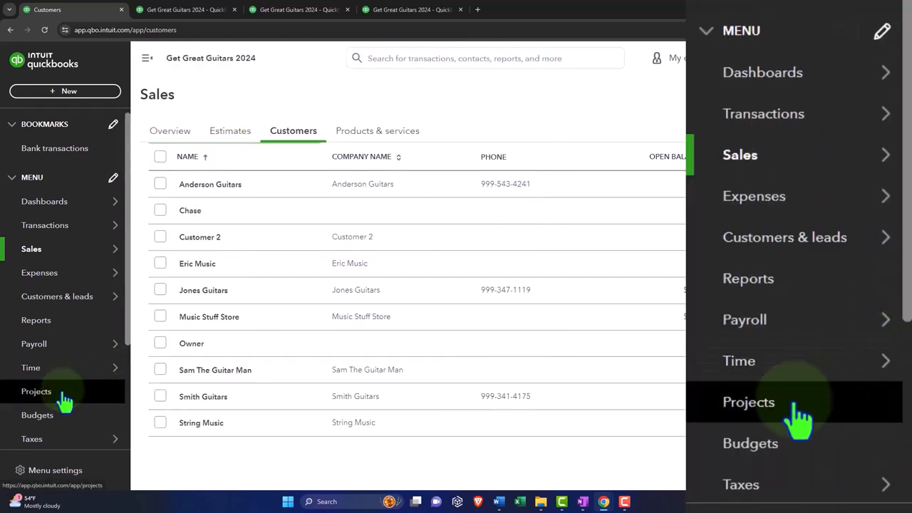
- Open Projects from the left navigation to view the job-tracking introduction page
left_click(36, 391)
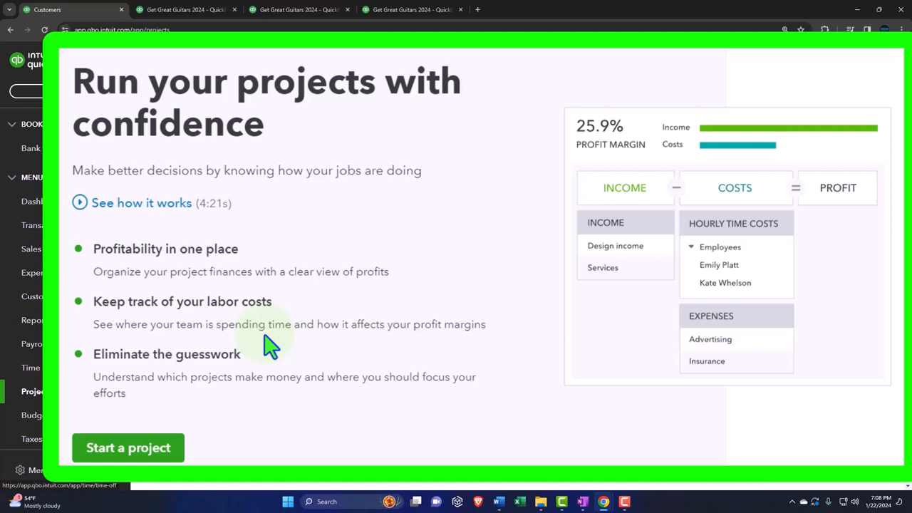
mouse_move(276, 278)
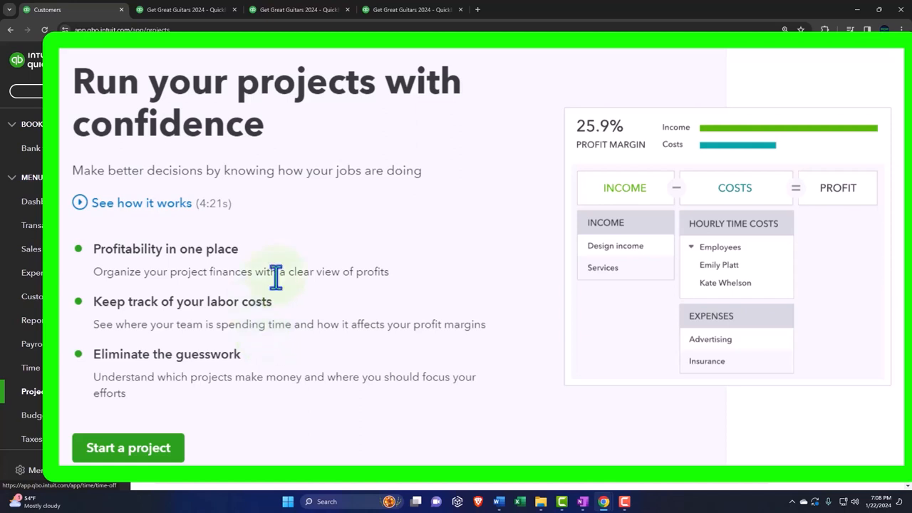
mouse_move(305, 273)
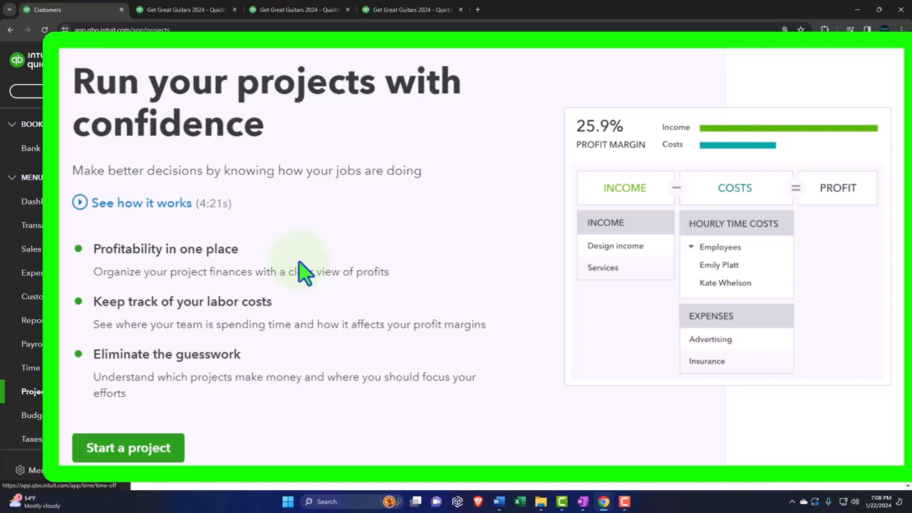
mouse_move(314, 146)
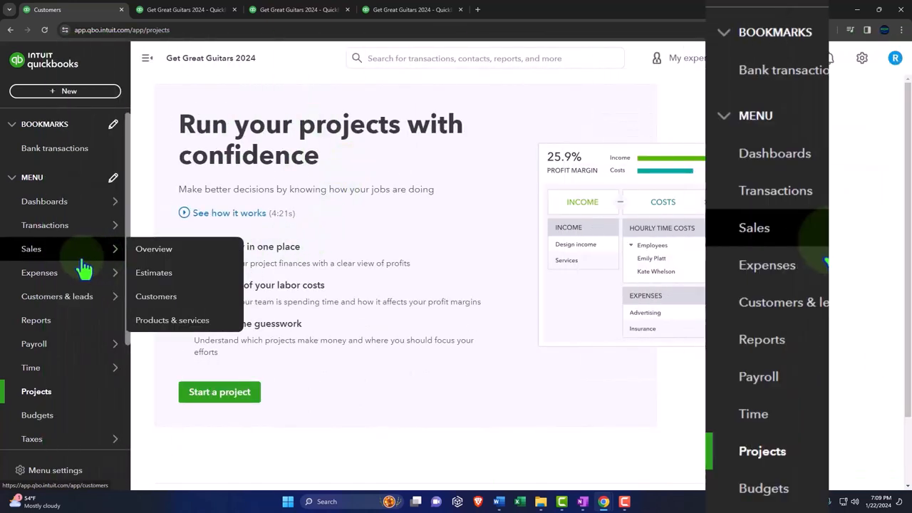
- Return to the Sales Customers list, then collapse and re-expand the navigation sidebar
left_click(156, 295)
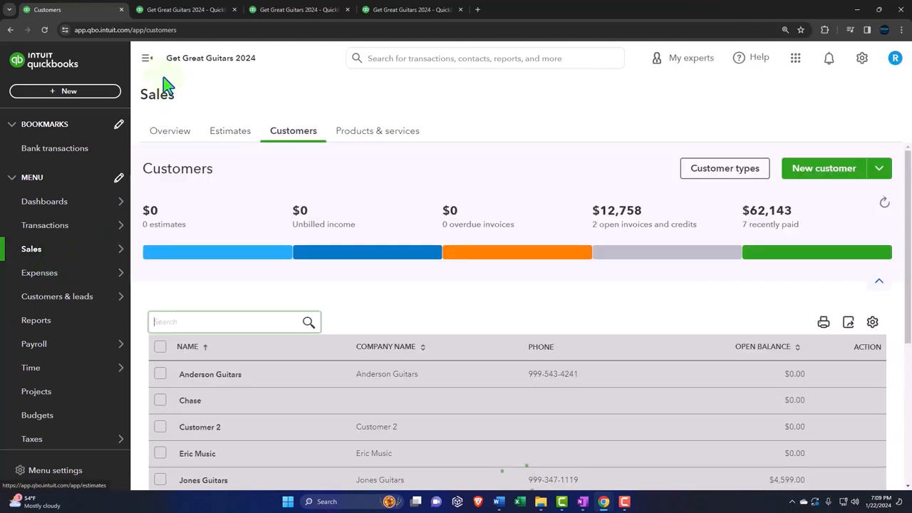
left_click(148, 58)
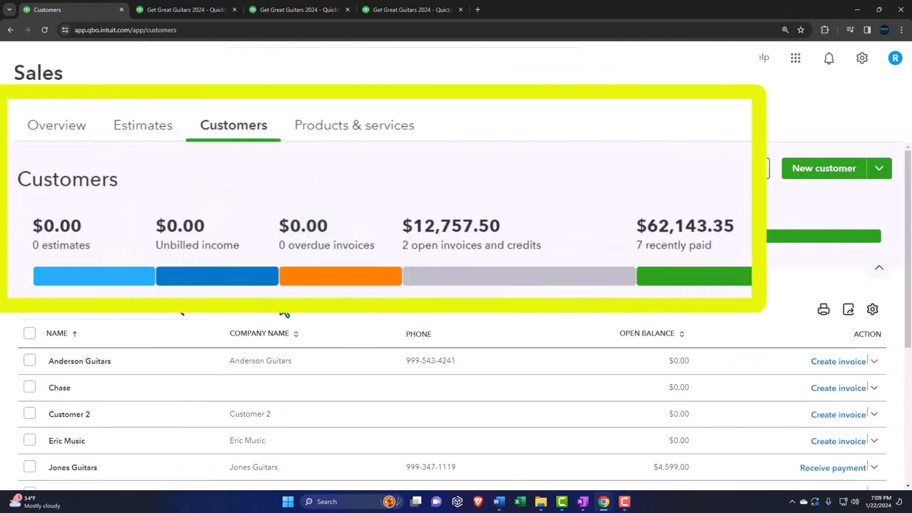
mouse_move(192, 143)
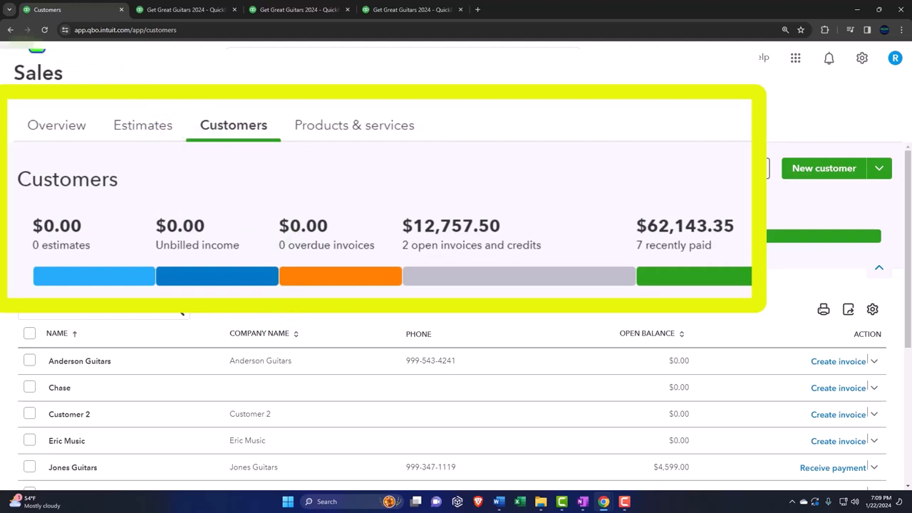
left_click(16, 58)
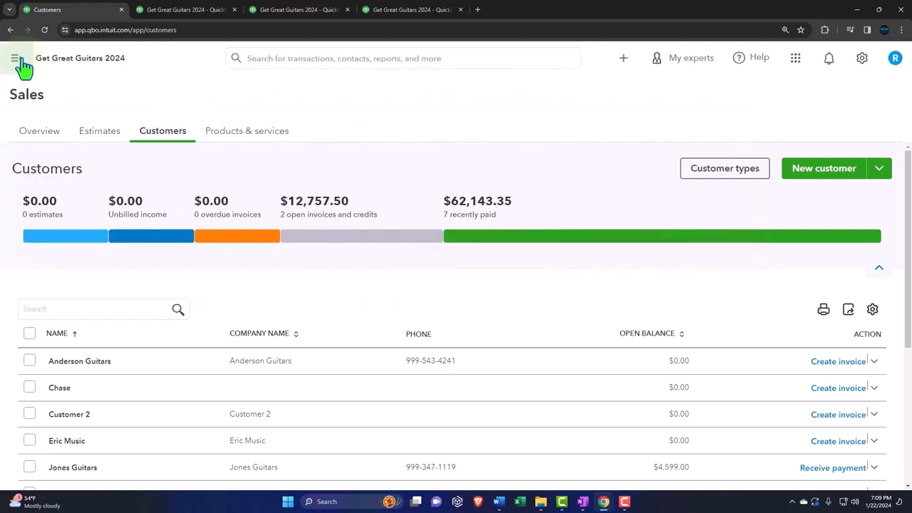
left_click(17, 58)
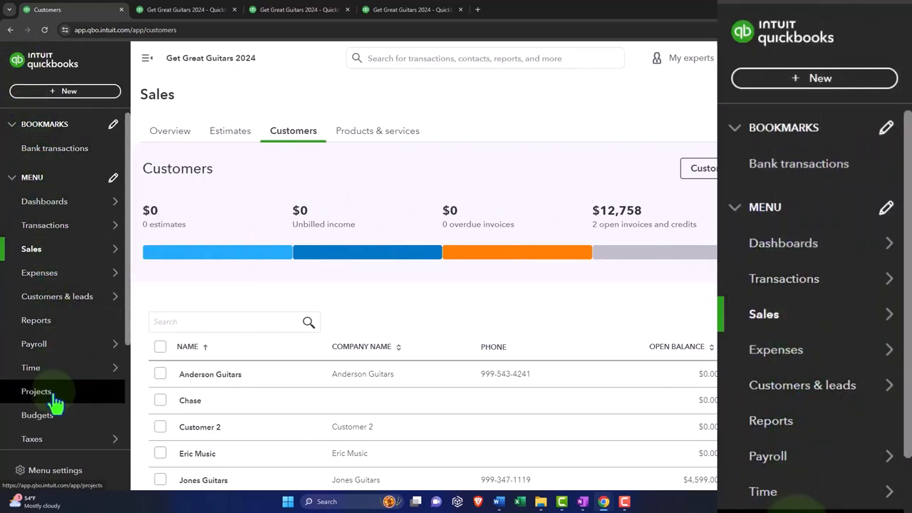
mouse_move(57, 329)
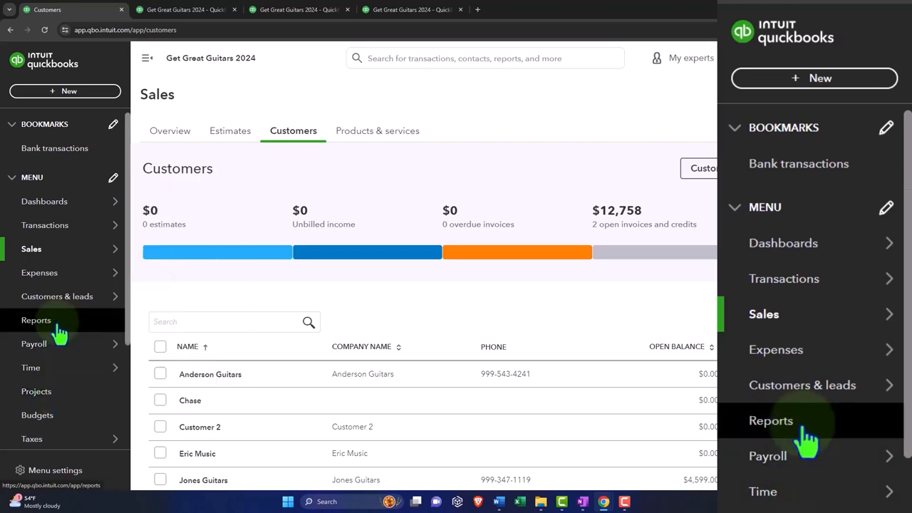